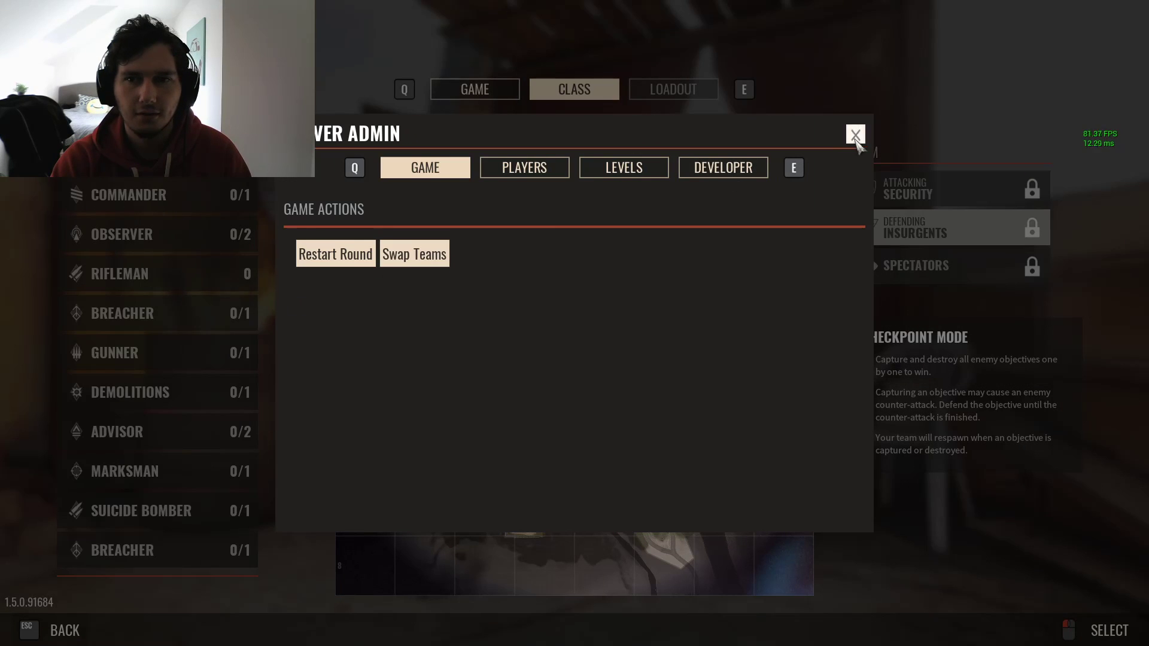
# Step: Dismiss the Server Admin panel to return to the class selection screen
pyautogui.click(854, 135)
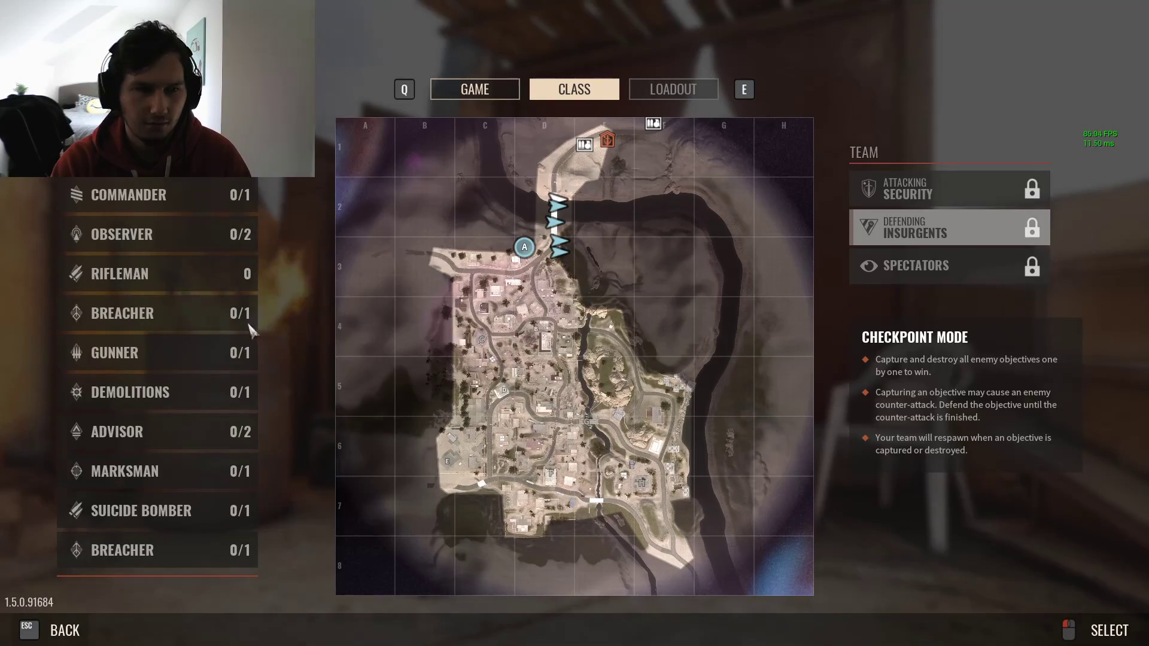
# Step: Choose the Breacher class and deploy into the Checkpoint Hideout match
pyautogui.click(672, 89)
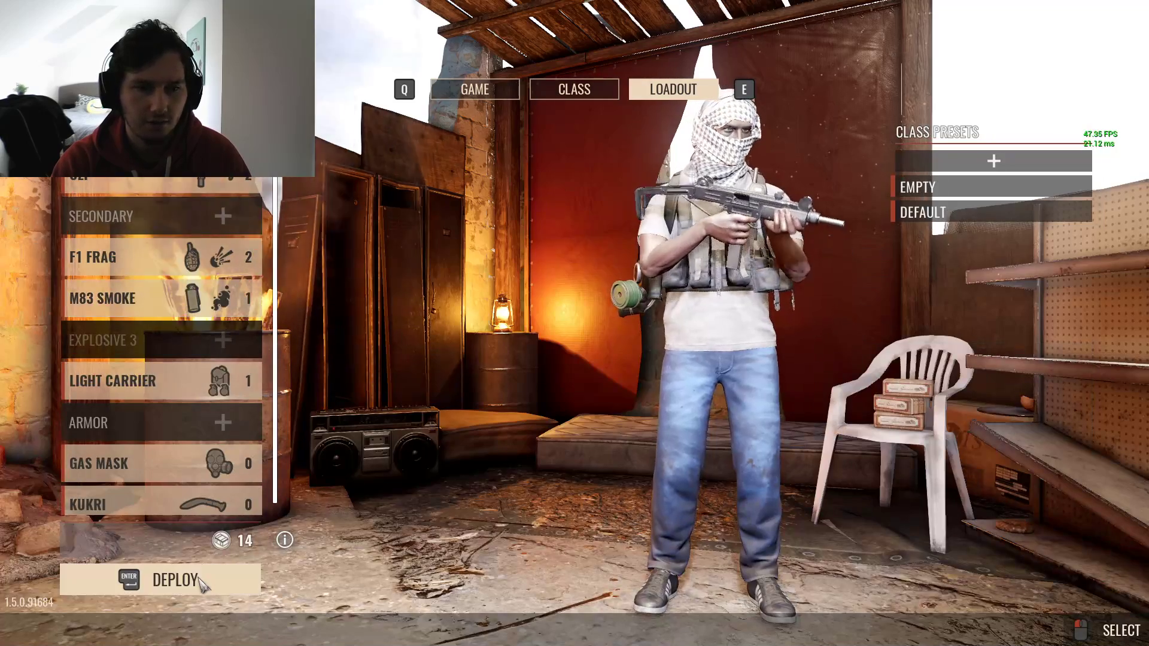
pyautogui.click(176, 580)
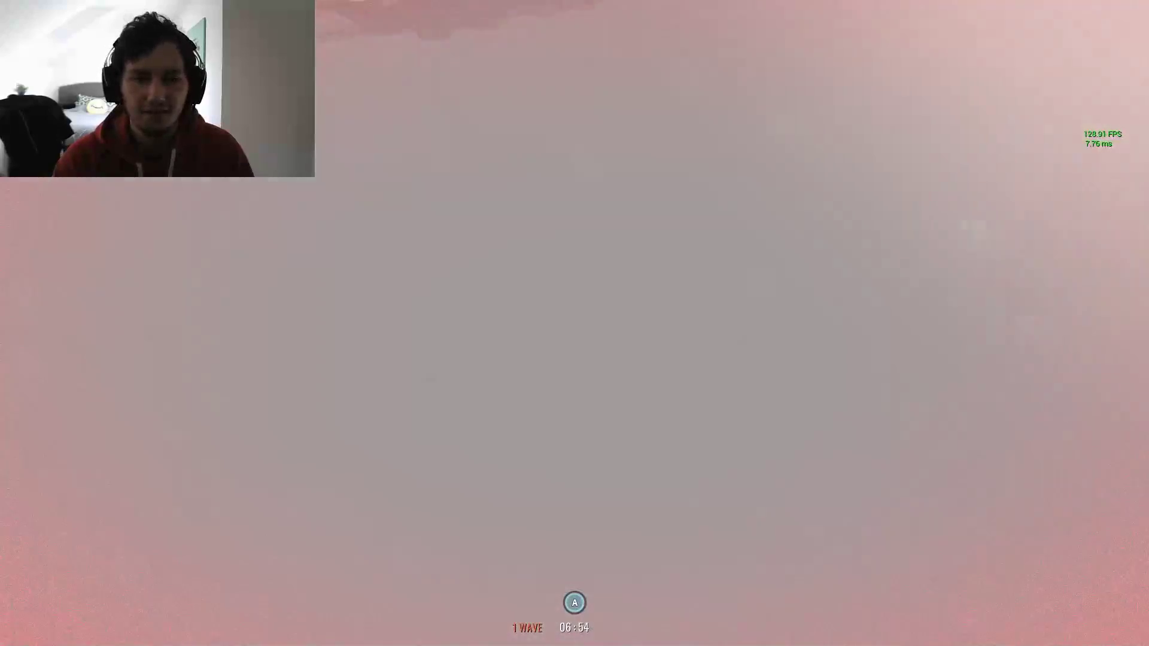
# Step: Leave the match via the pause menu's Exit to Desktop option
pyautogui.press('Escape')
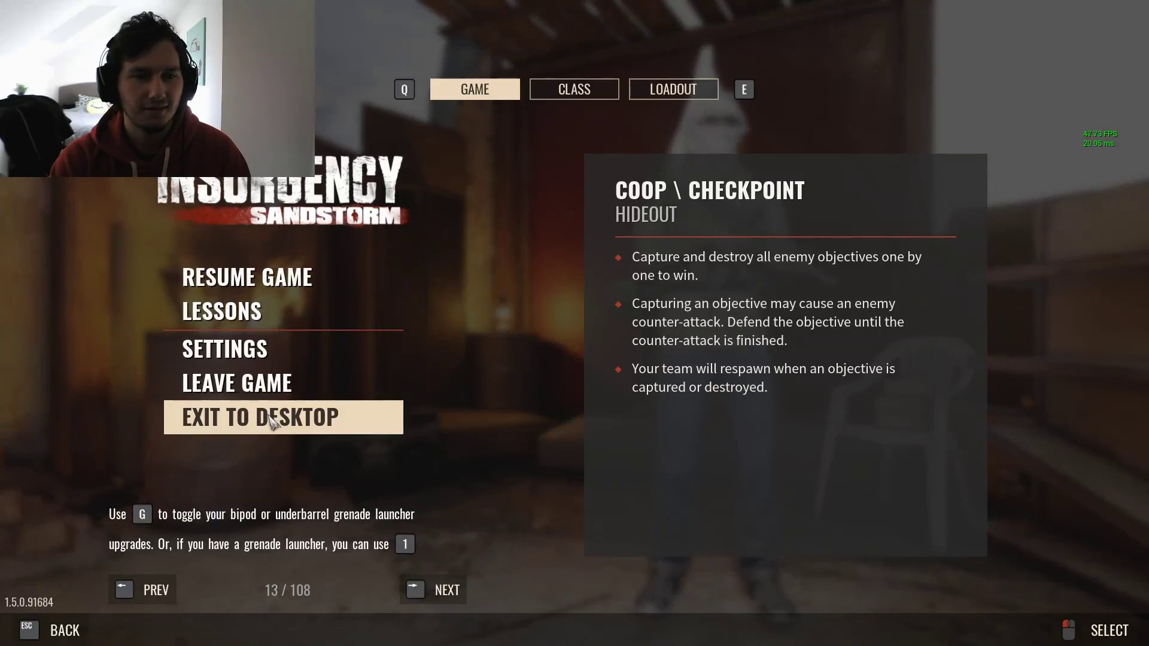
pyautogui.click(260, 416)
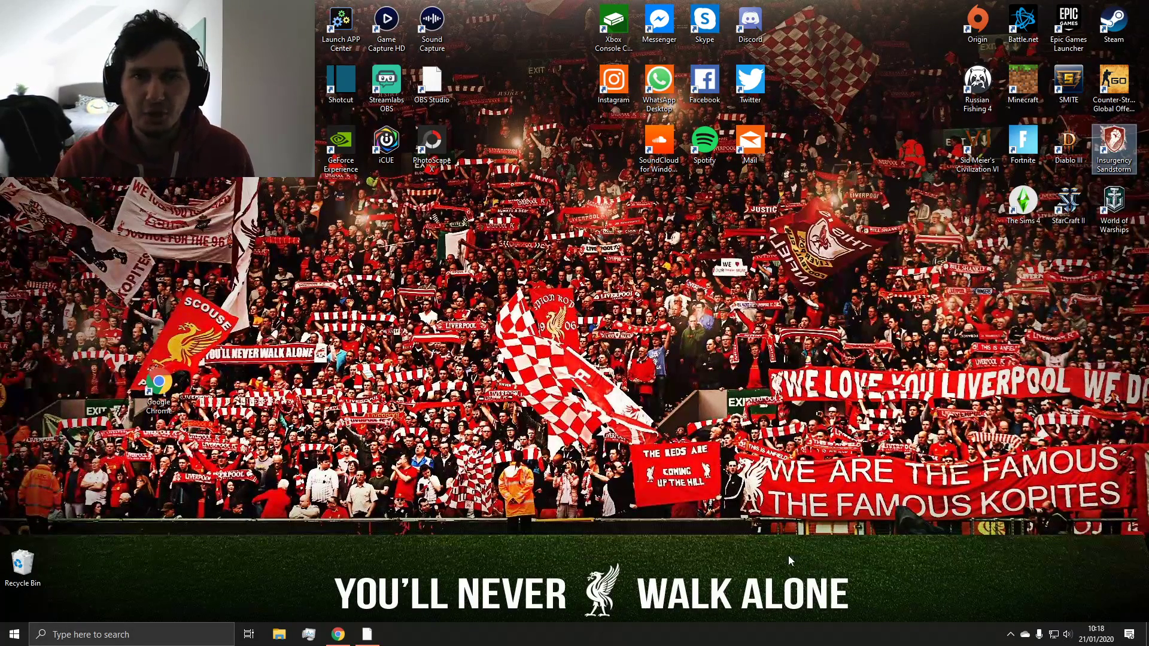
pyautogui.moveTo(367, 635)
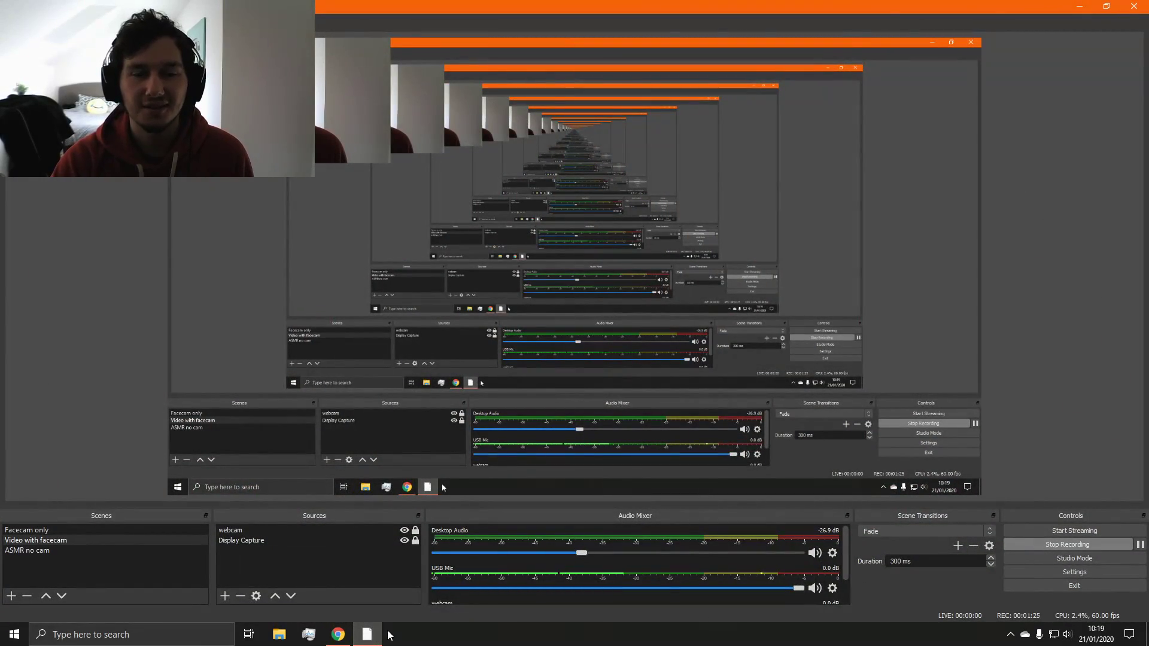
# Step: Enable Studio Mode from the Controls dock for side-by-side preview and program panes
pyautogui.click(1075, 558)
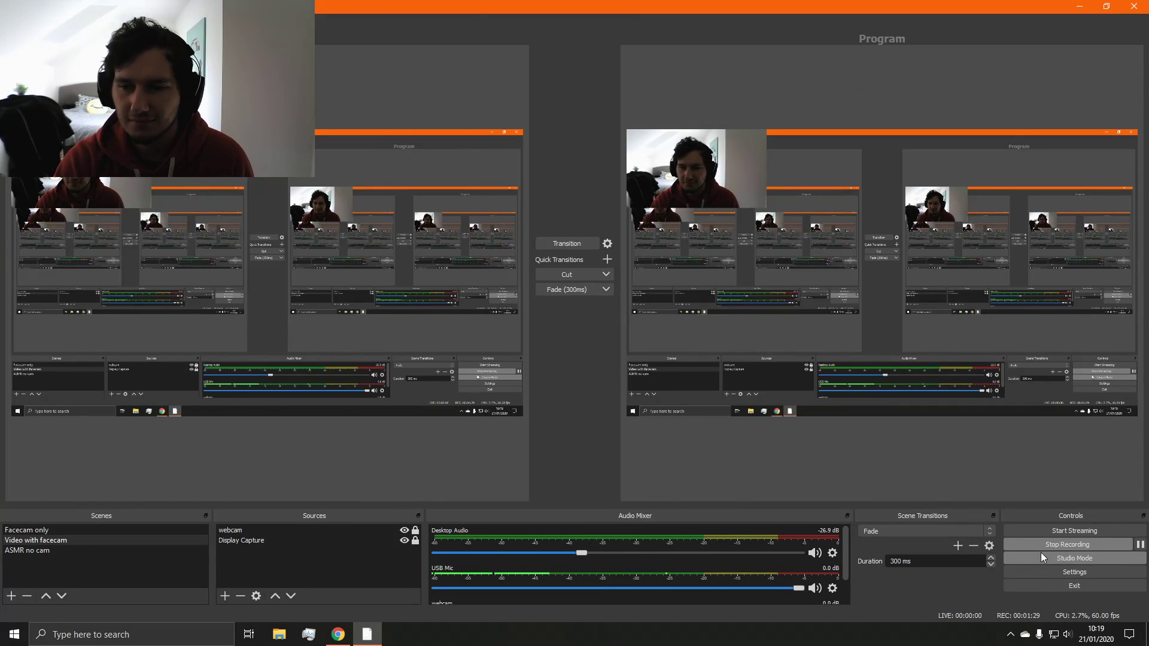